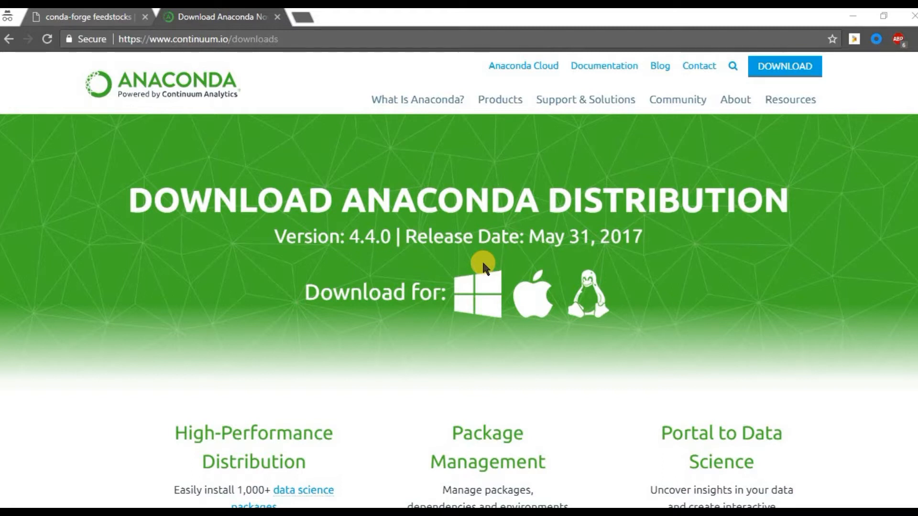
{"action": "mouse_move", "coordinate": [476, 337]}
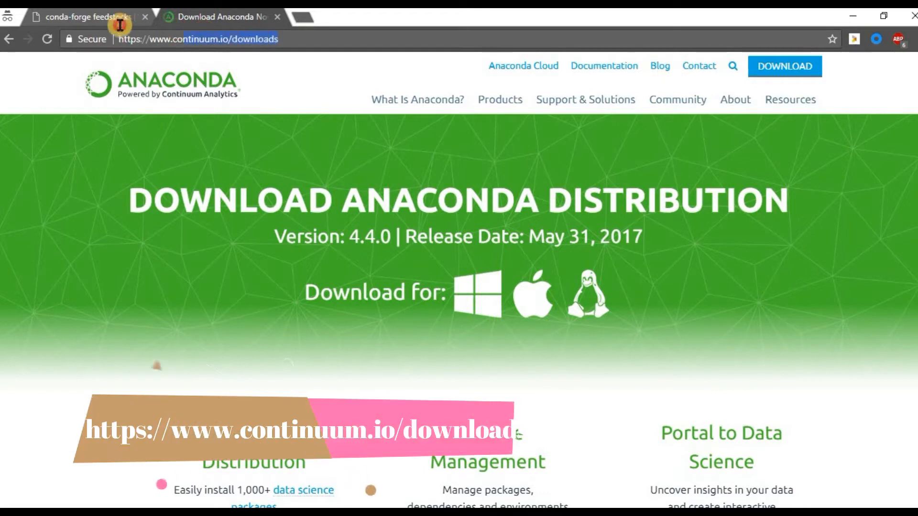
Review the Windows graphical installer info and the Python 3.6 and 2.7 Anaconda 4.4.0 downloads
{"action": "scroll", "scroll_direction": "down", "scroll_amount": 3}
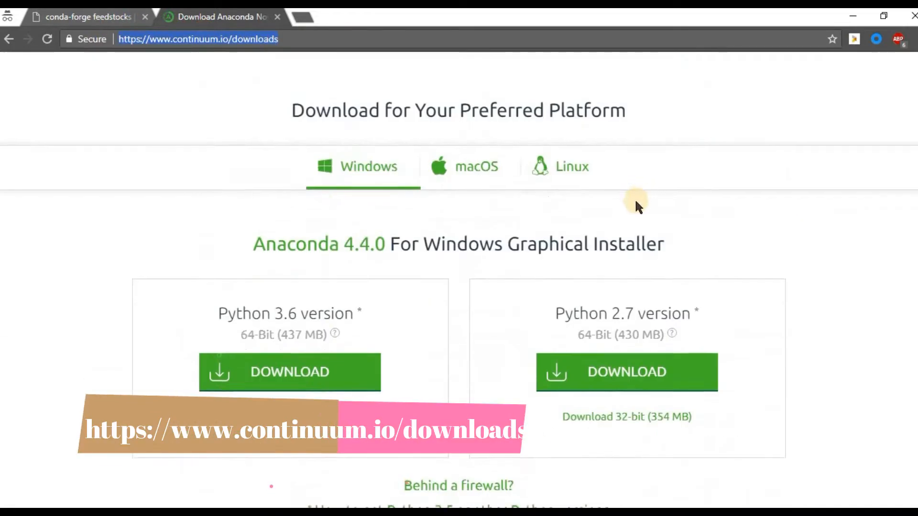
{"action": "left_click", "coordinate": [335, 334]}
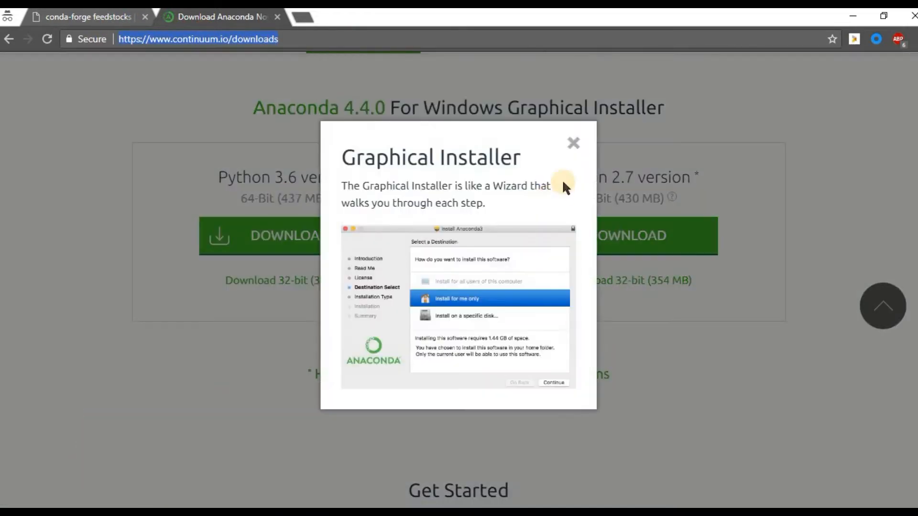
{"action": "left_click", "coordinate": [573, 142]}
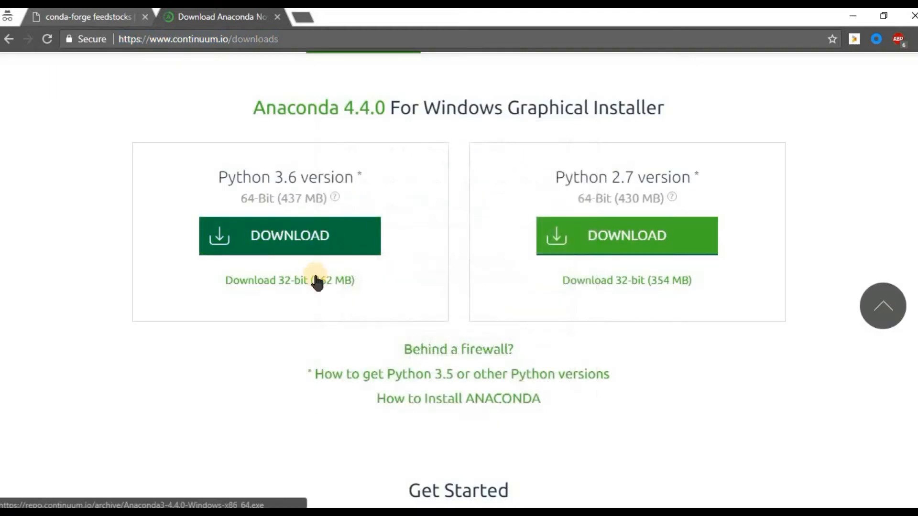
{"action": "mouse_move", "coordinate": [324, 203]}
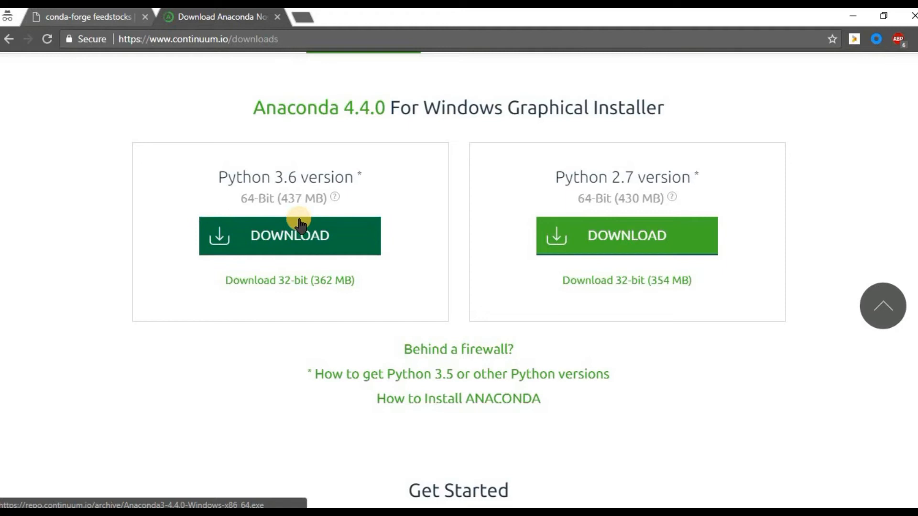
{"action": "mouse_move", "coordinate": [289, 176]}
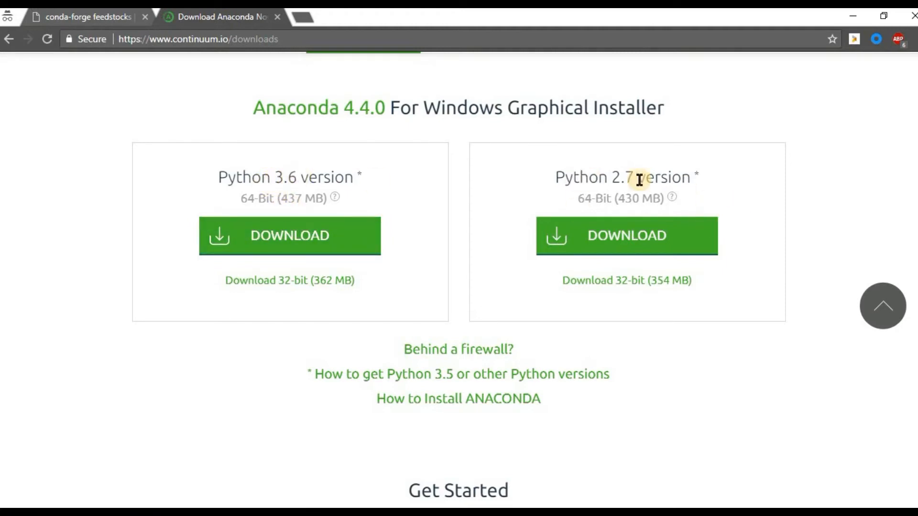
{"action": "mouse_move", "coordinate": [288, 235]}
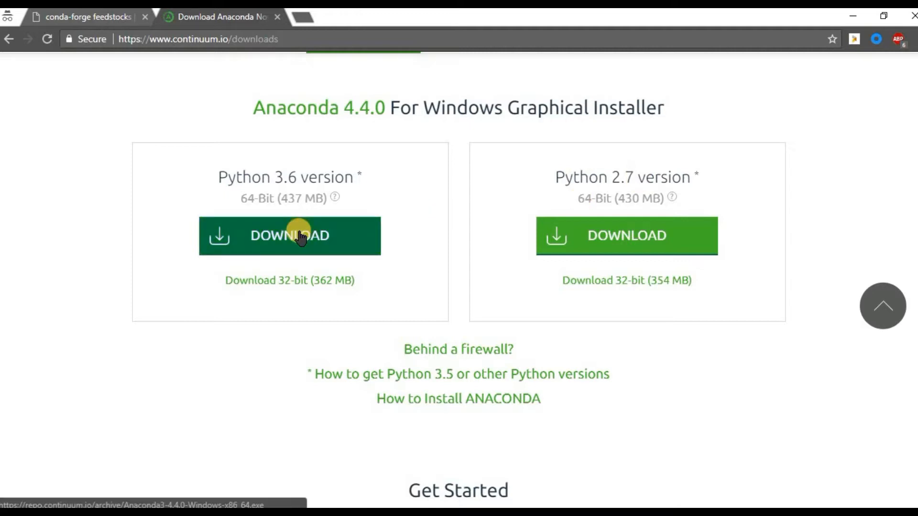
{"action": "mouse_move", "coordinate": [213, 341]}
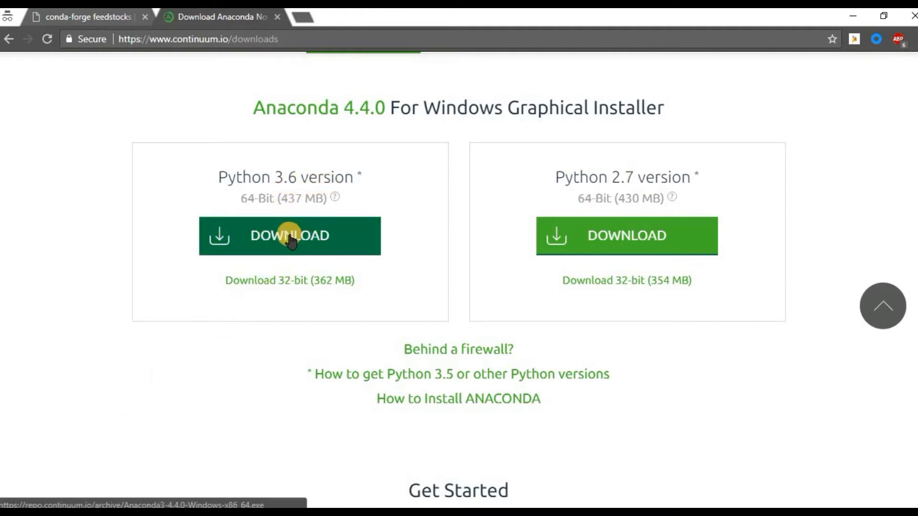
{"action": "mouse_move", "coordinate": [424, 168]}
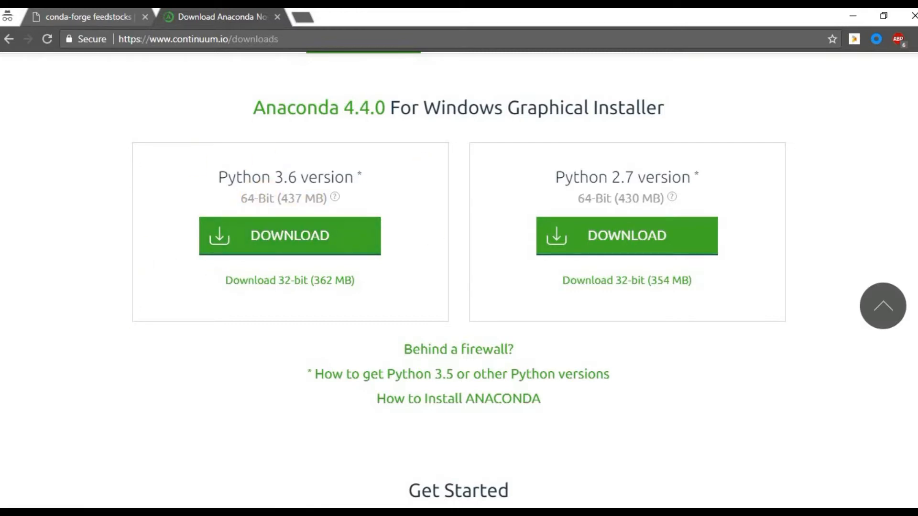
{"action": "mouse_move", "coordinate": [163, 280]}
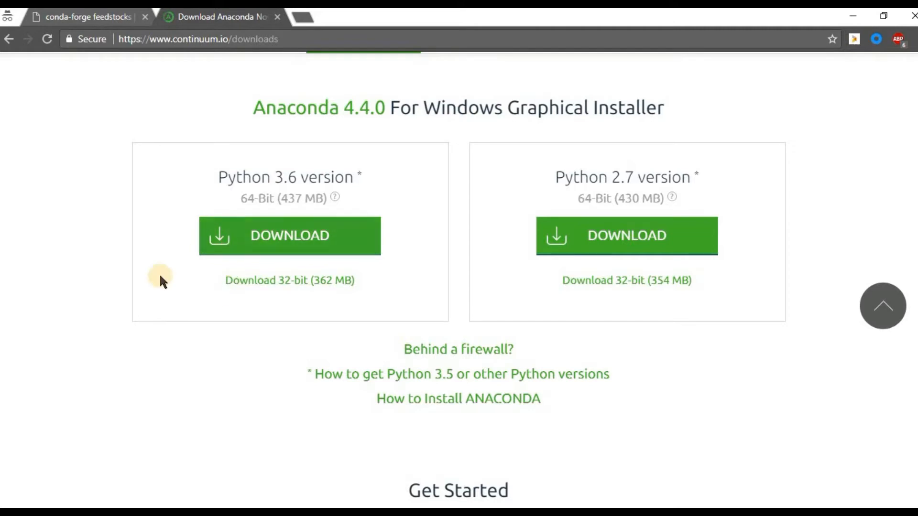
{"action": "scroll", "scroll_direction": "down", "scroll_amount": 3}
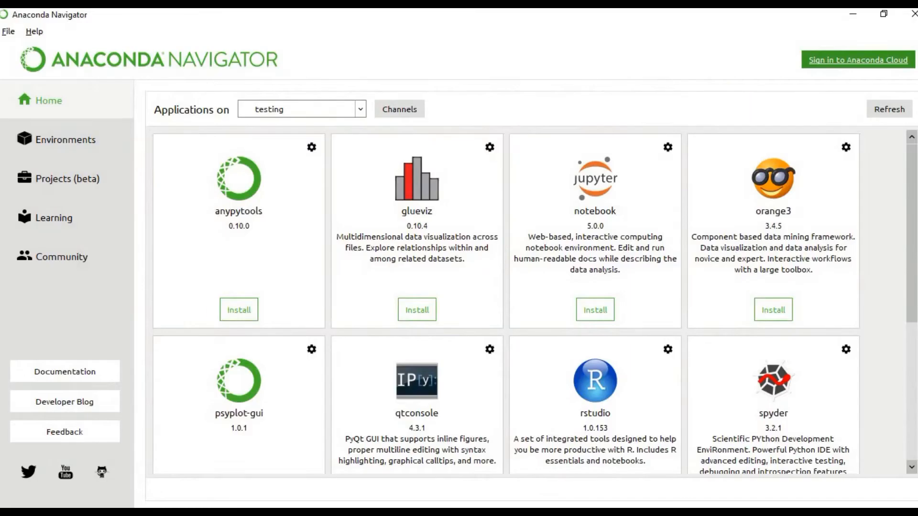
{"action": "left_click", "coordinate": [359, 109]}
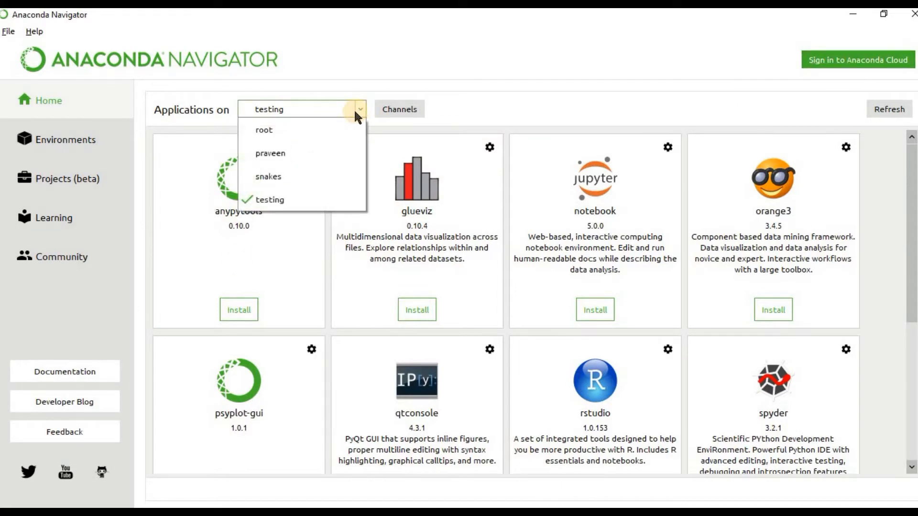
{"action": "mouse_move", "coordinate": [325, 138]}
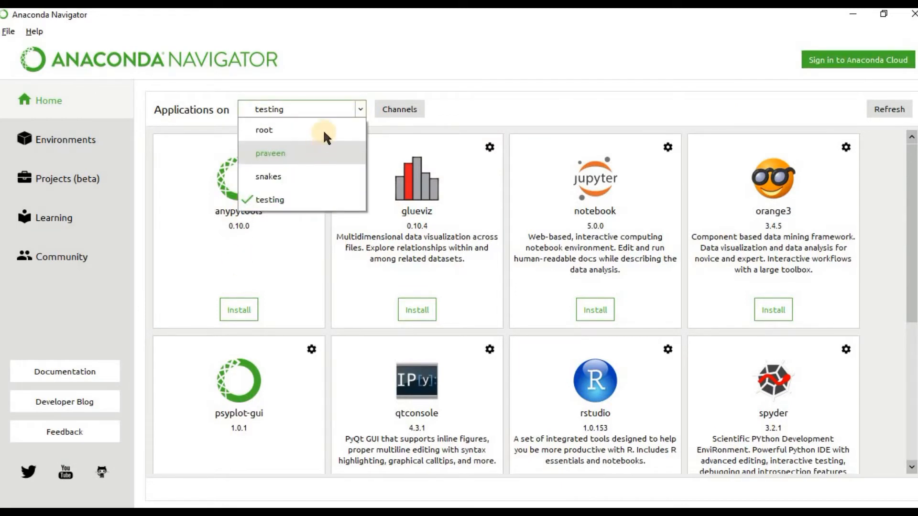
{"action": "mouse_move", "coordinate": [321, 164]}
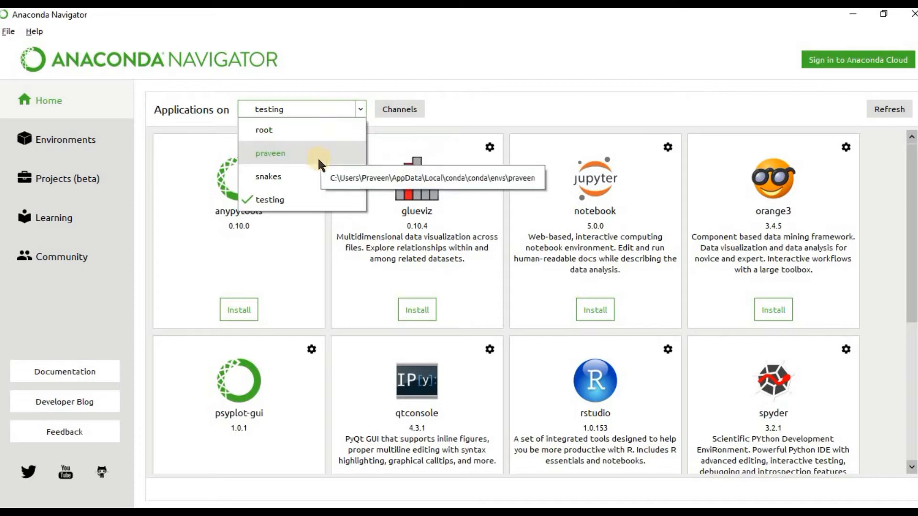
{"action": "mouse_move", "coordinate": [311, 182]}
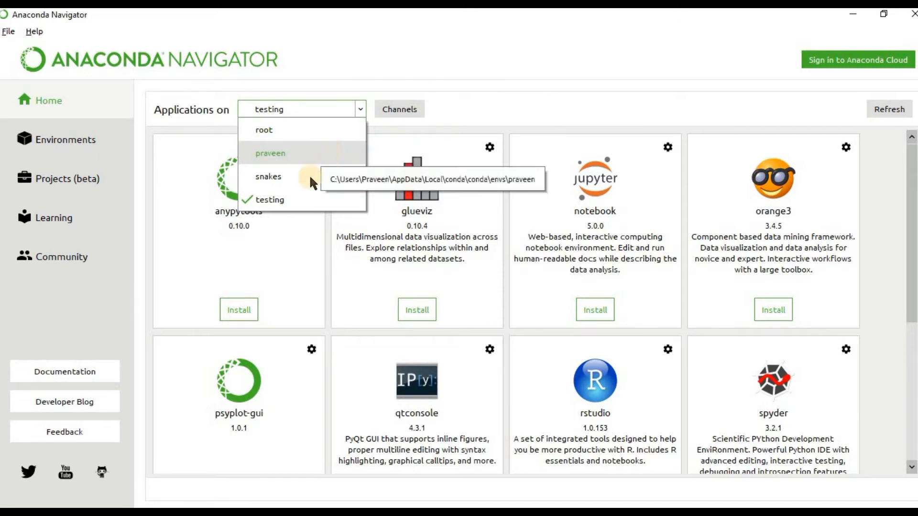
{"action": "mouse_move", "coordinate": [287, 130]}
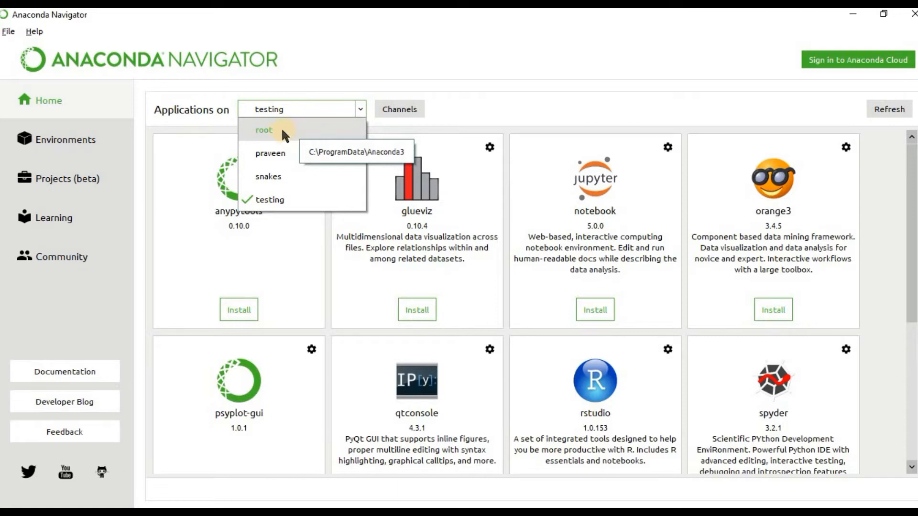
{"action": "mouse_move", "coordinate": [297, 150]}
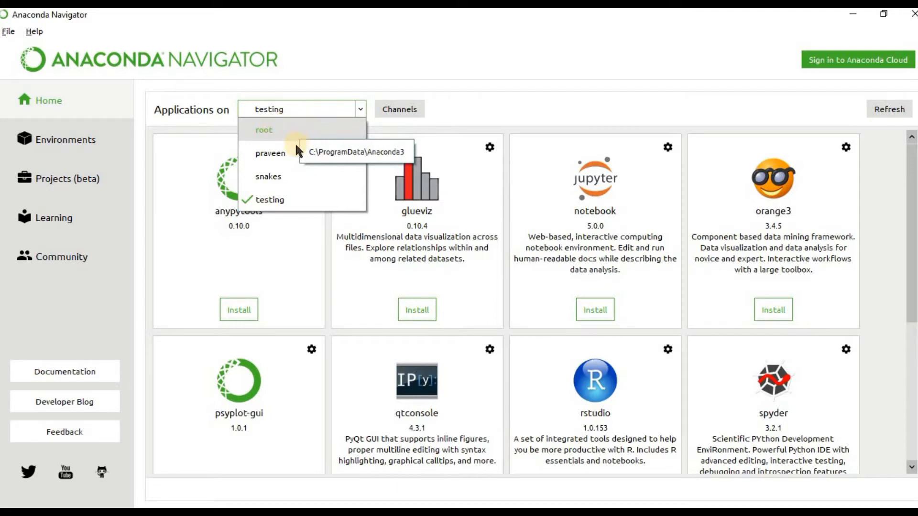
{"action": "mouse_move", "coordinate": [269, 175]}
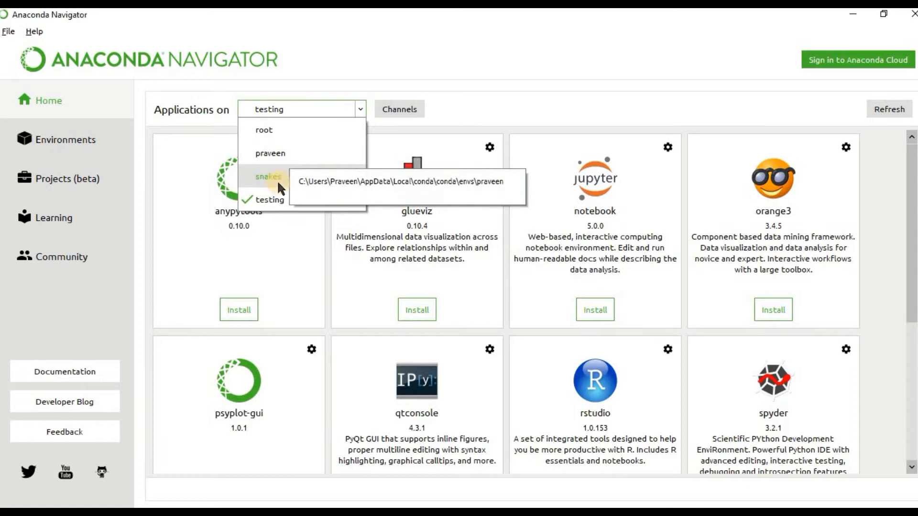
{"action": "left_click", "coordinate": [269, 199]}
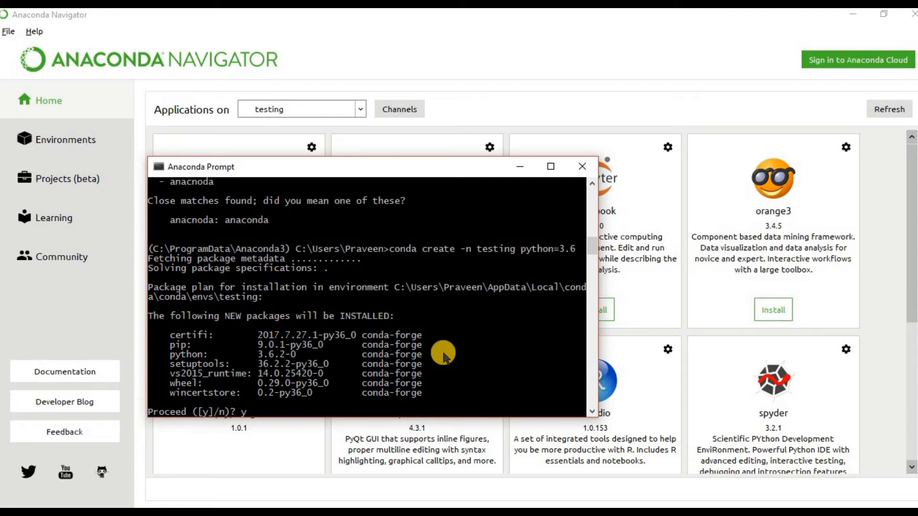
{"action": "mouse_move", "coordinate": [533, 260]}
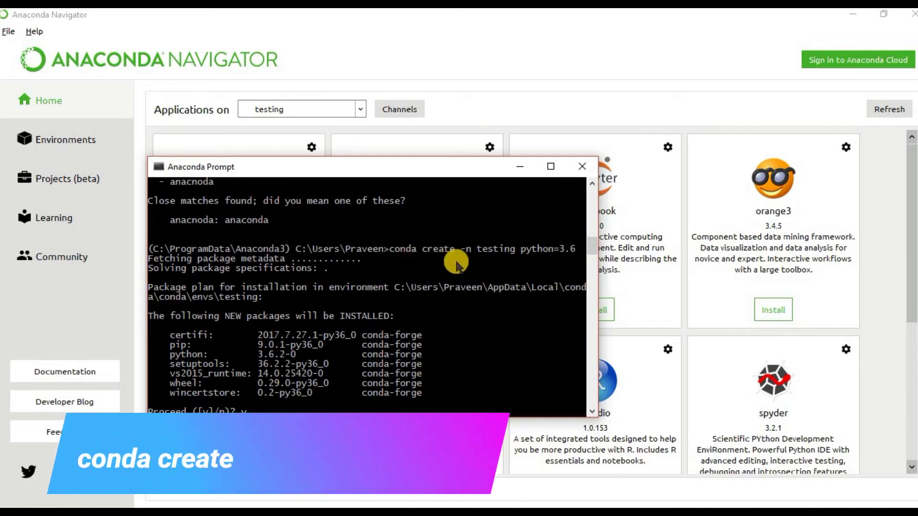
{"action": "mouse_move", "coordinate": [499, 245]}
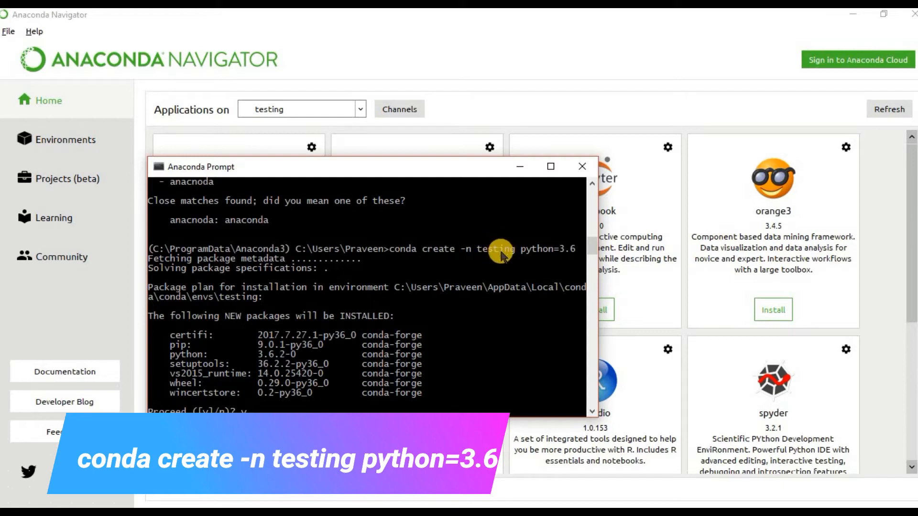
{"action": "mouse_move", "coordinate": [564, 254]}
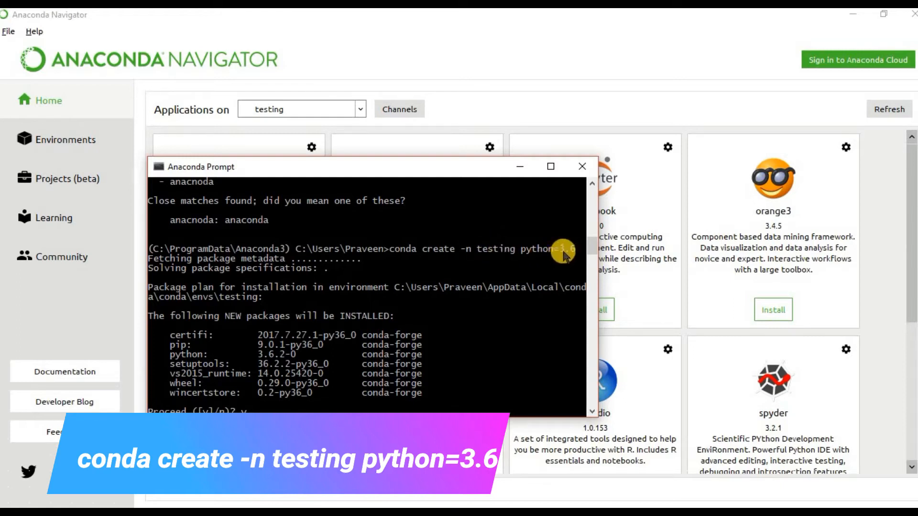
{"action": "mouse_move", "coordinate": [523, 259]}
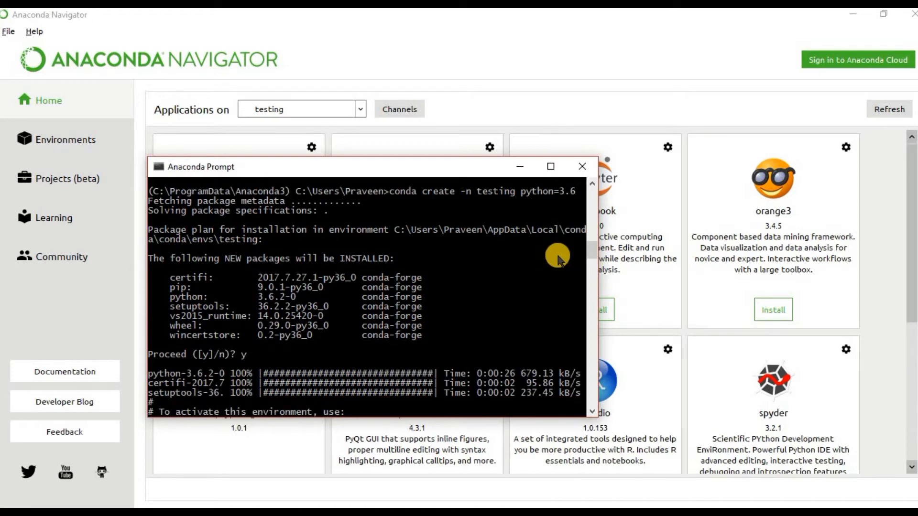
{"action": "mouse_move", "coordinate": [370, 268]}
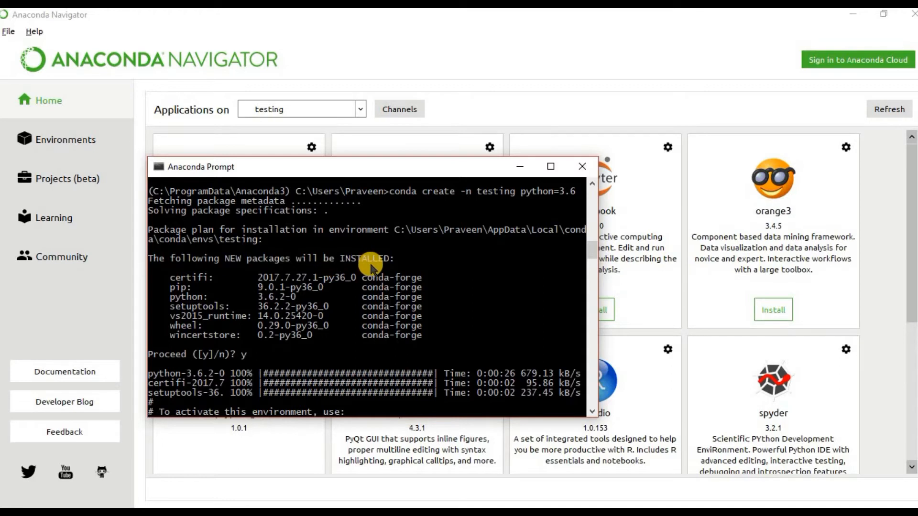
{"action": "mouse_move", "coordinate": [284, 394]}
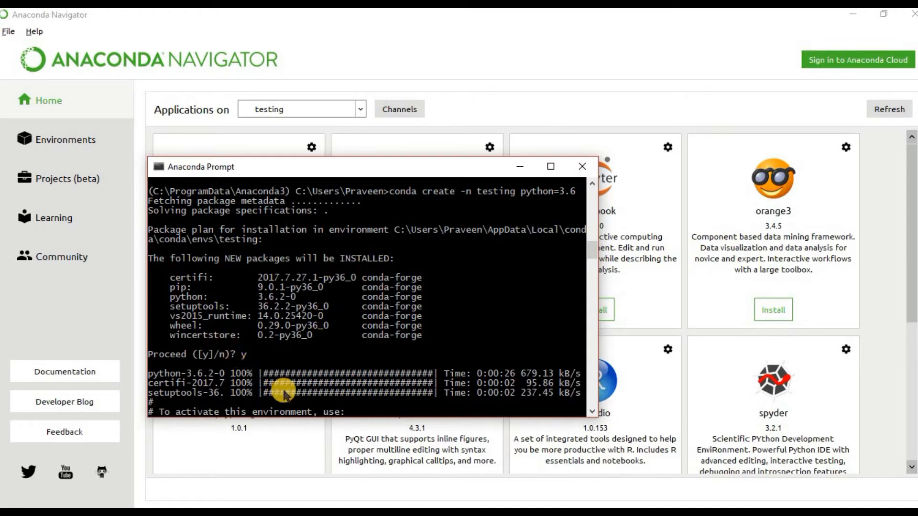
Scroll through the conda-forge package download output for the testing environment
{"action": "scroll", "scroll_direction": "down", "scroll_amount": 3}
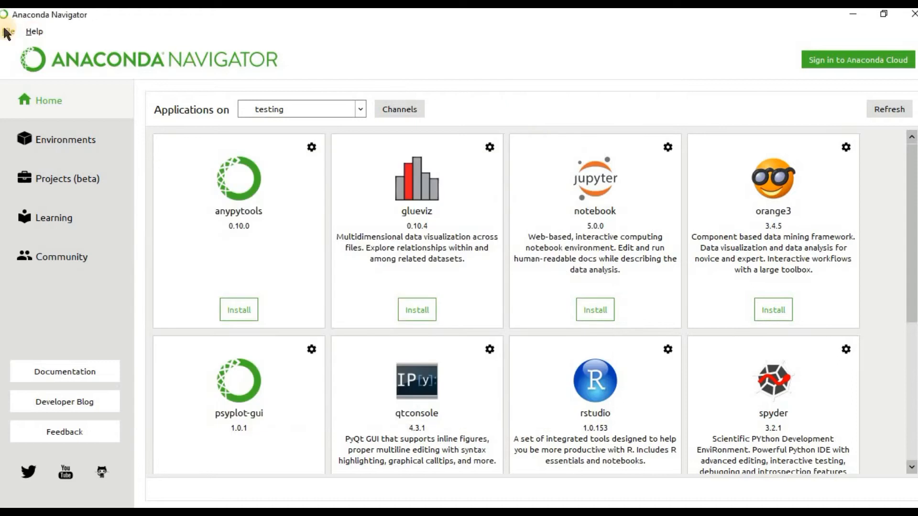
{"action": "mouse_move", "coordinate": [443, 151]}
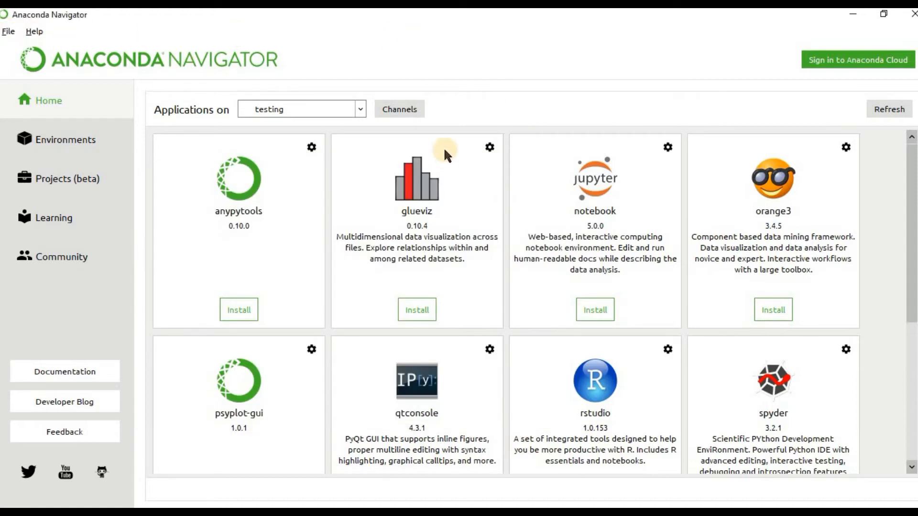
{"action": "mouse_move", "coordinate": [445, 153]}
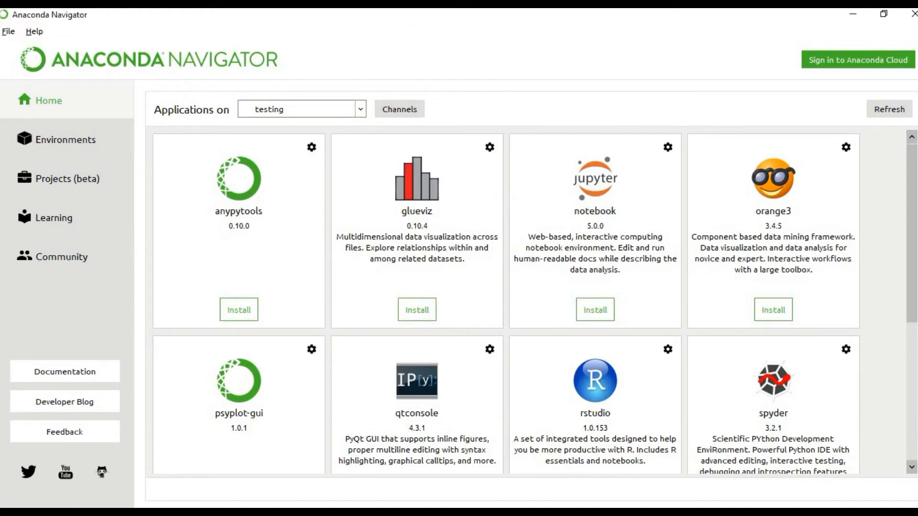
{"action": "mouse_move", "coordinate": [281, 70]}
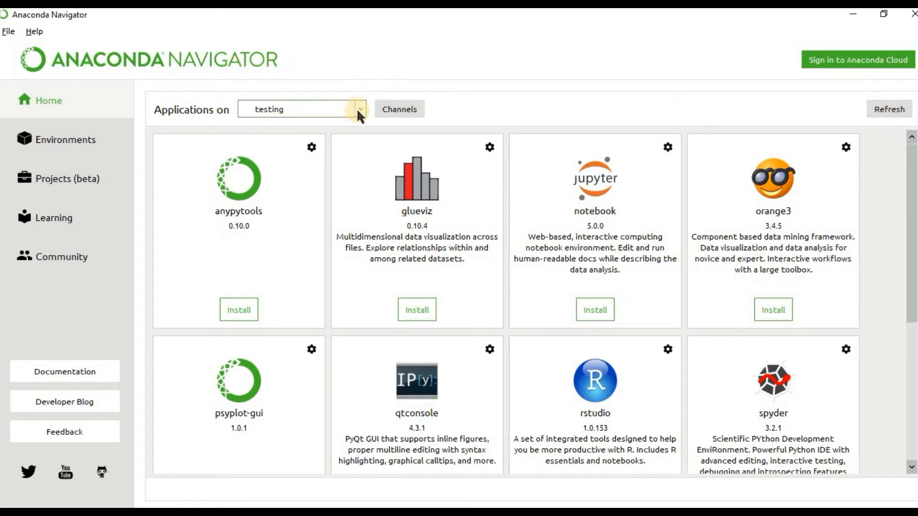
Select 'testing' under 'Applications on' and browse its application tiles from anypytools to xonsh
{"action": "left_click", "coordinate": [359, 109]}
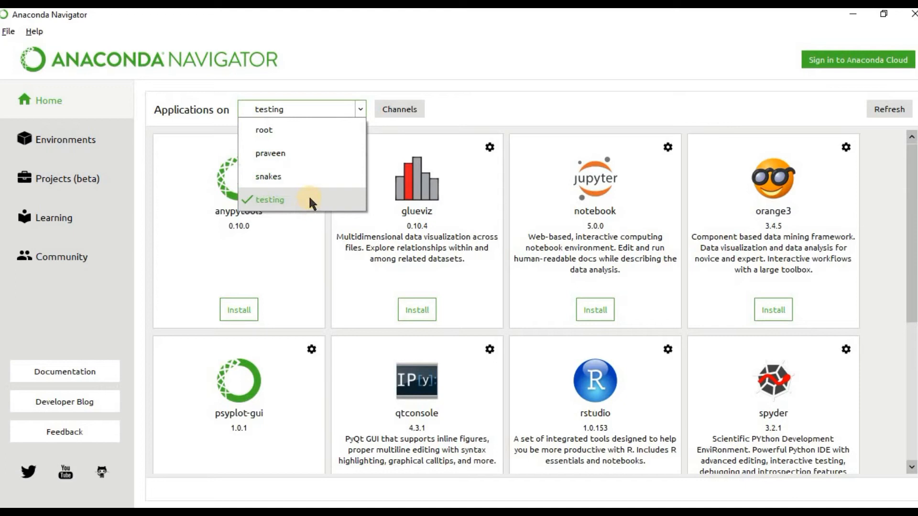
{"action": "left_click", "coordinate": [269, 200]}
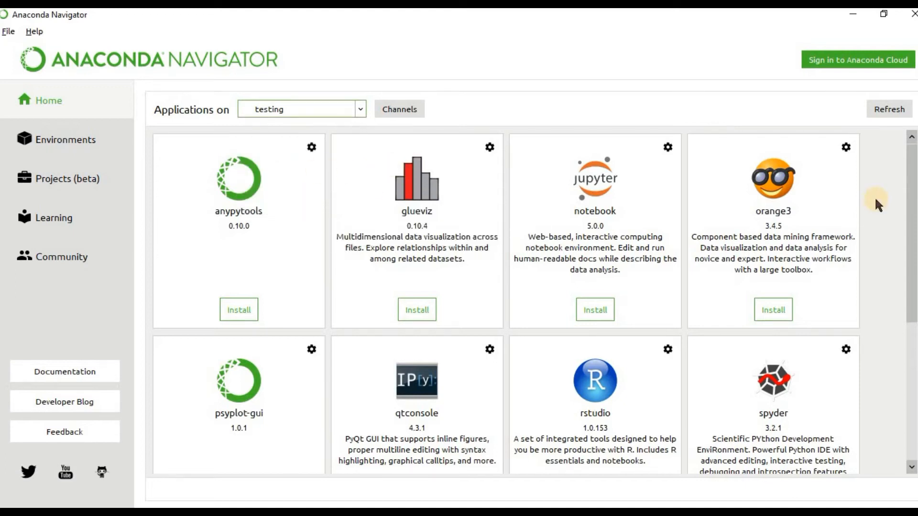
{"action": "mouse_move", "coordinate": [433, 226]}
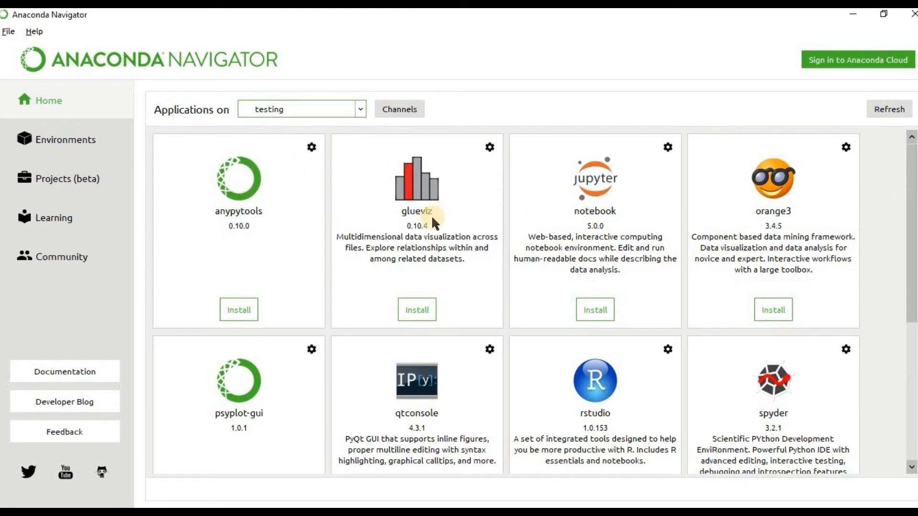
{"action": "scroll", "scroll_direction": "down", "scroll_amount": 3}
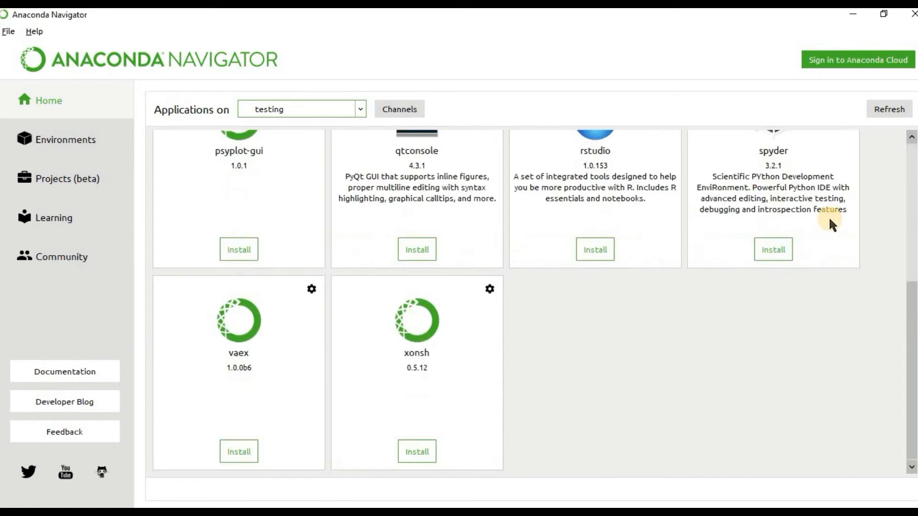
{"action": "scroll", "scroll_direction": "up", "scroll_amount": 3}
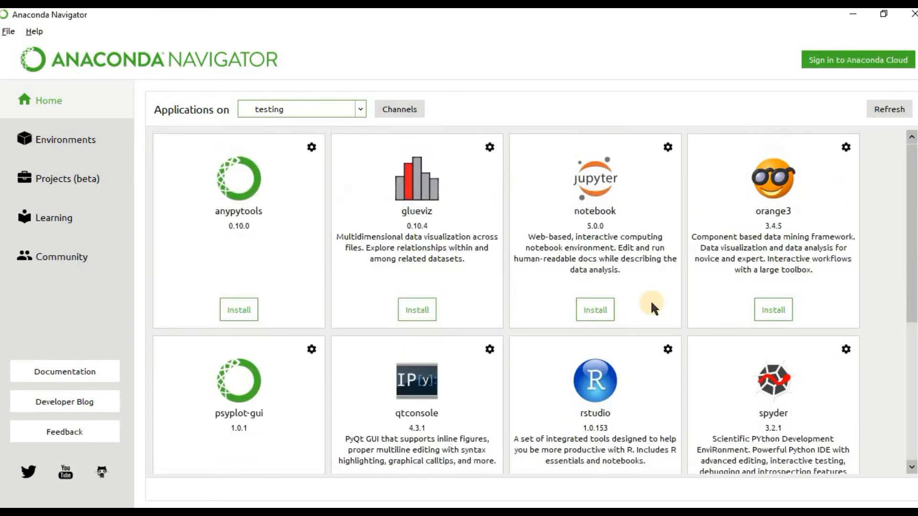
{"action": "mouse_move", "coordinate": [570, 226]}
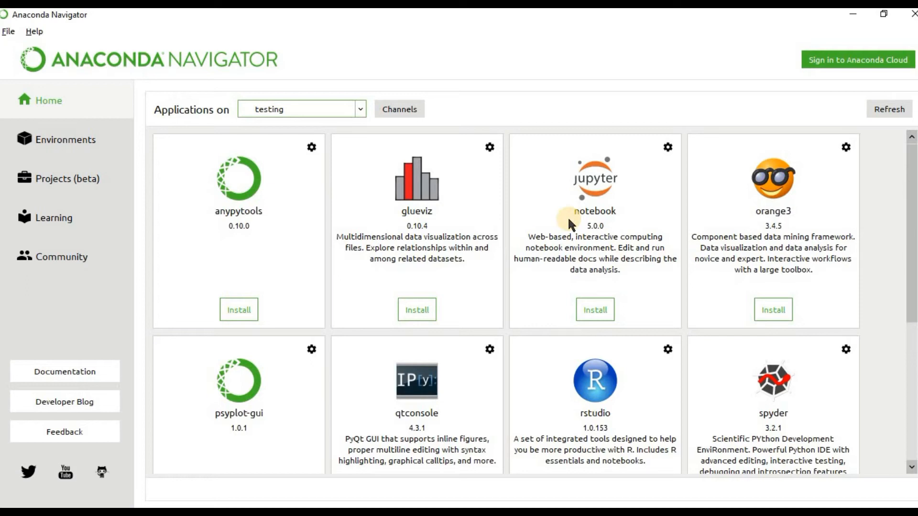
{"action": "mouse_move", "coordinate": [594, 308]}
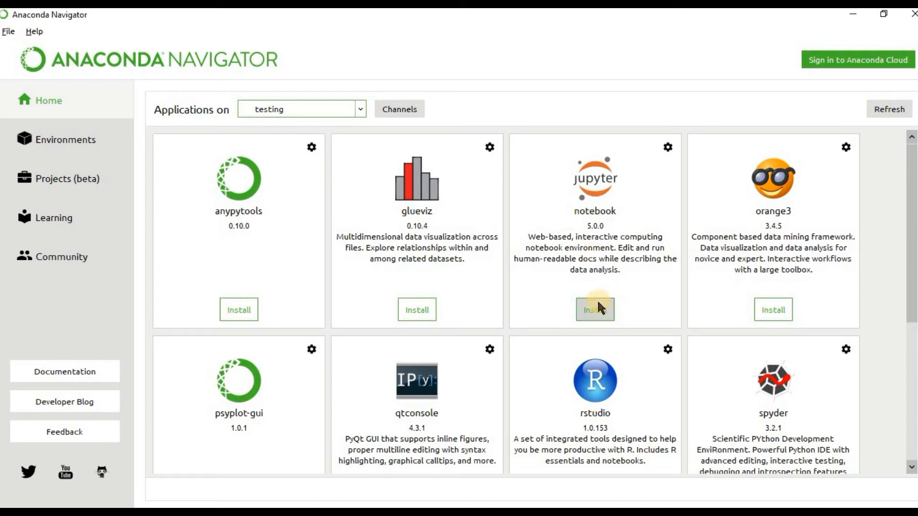
{"action": "mouse_move", "coordinate": [614, 277]}
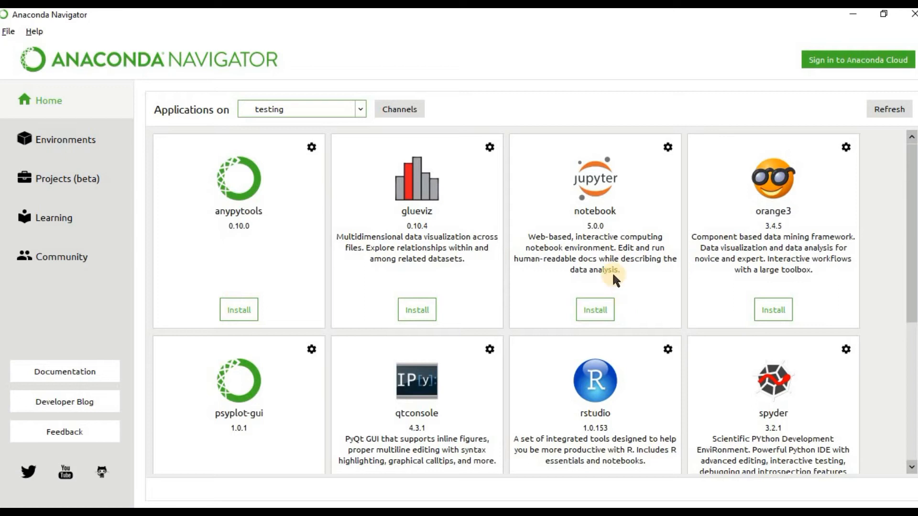
{"action": "scroll", "scroll_direction": "down", "scroll_amount": 3}
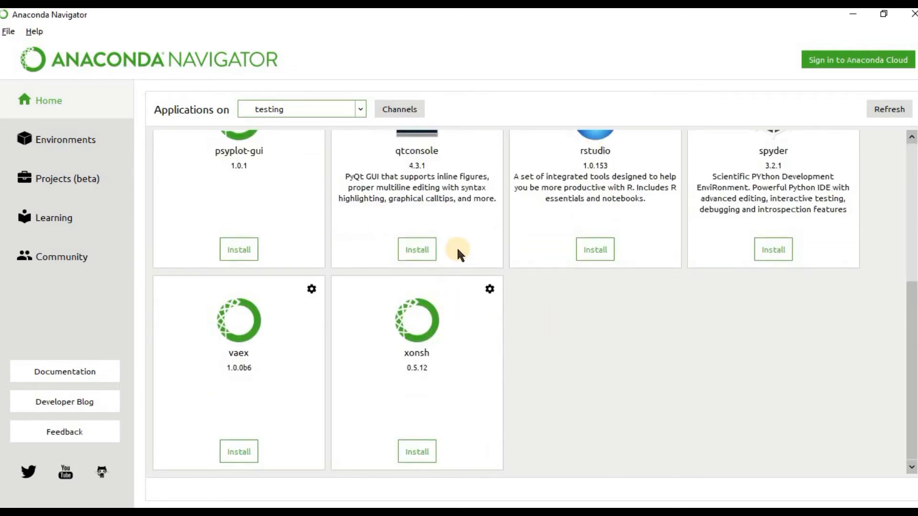
{"action": "scroll", "scroll_direction": "up", "scroll_amount": 3}
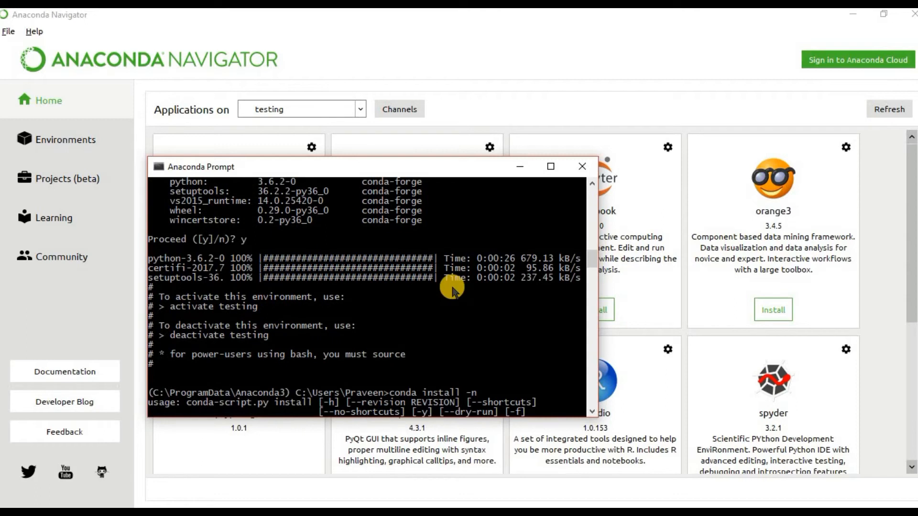
{"action": "mouse_move", "coordinate": [443, 295]}
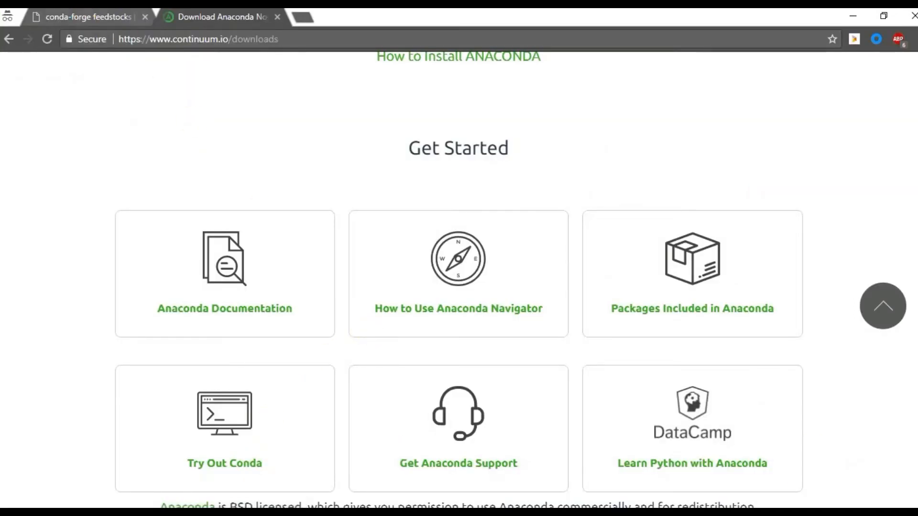
Search the conda-forge feedstocks page for 'tensorflow' and step through the matches
{"action": "left_click", "coordinate": [88, 16]}
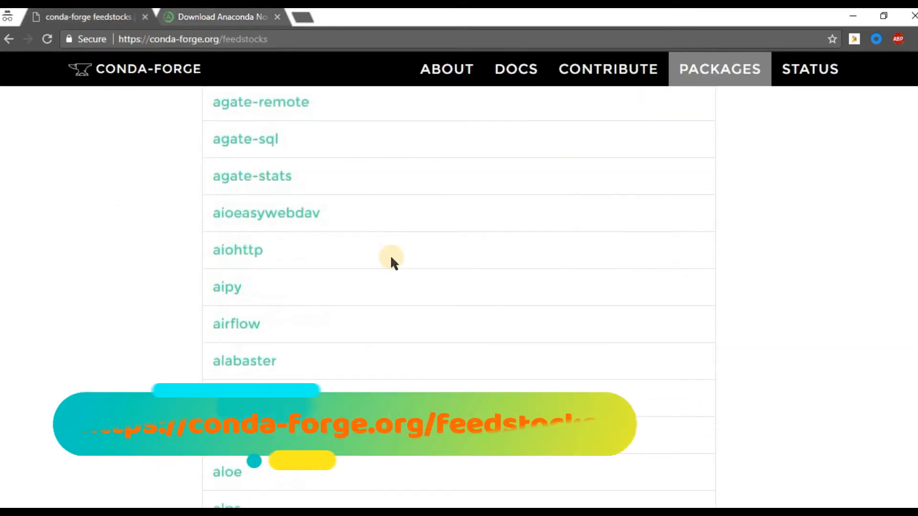
{"action": "scroll", "scroll_direction": "down", "scroll_amount": 3}
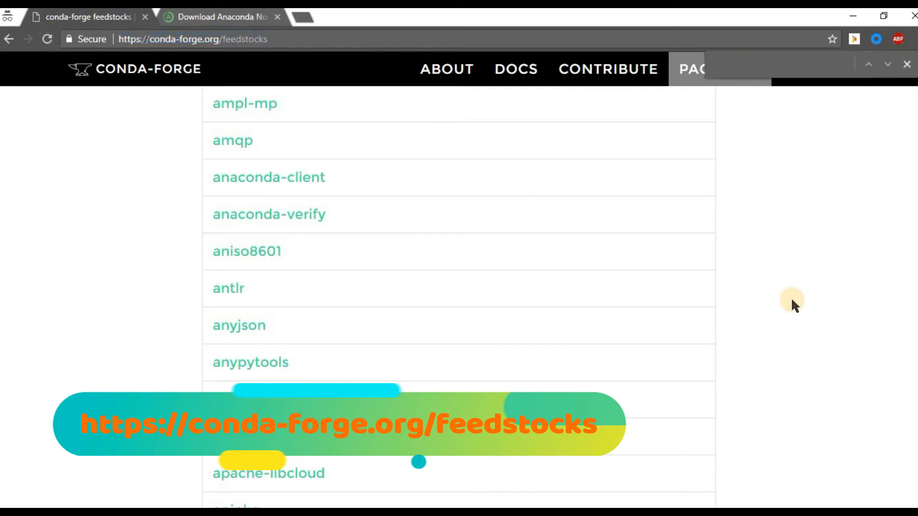
{"action": "type", "text": "tensorflow"}
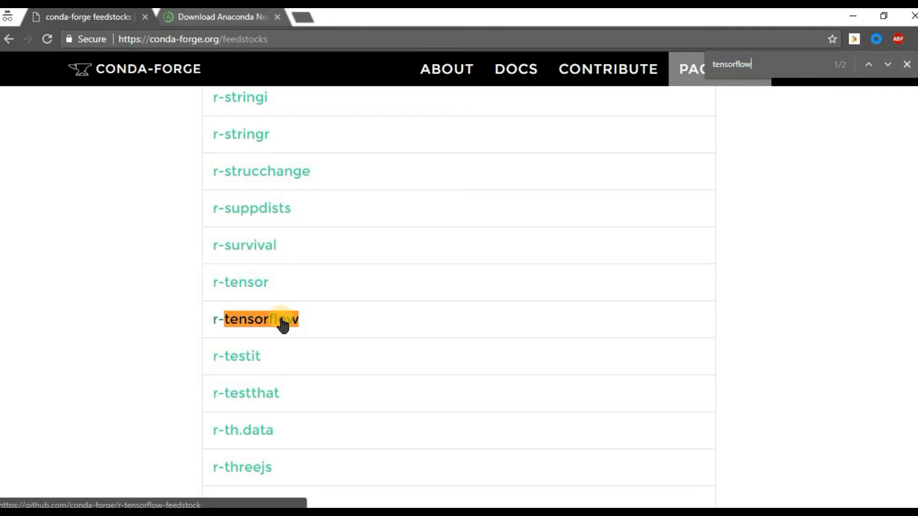
{"action": "left_click", "coordinate": [869, 64]}
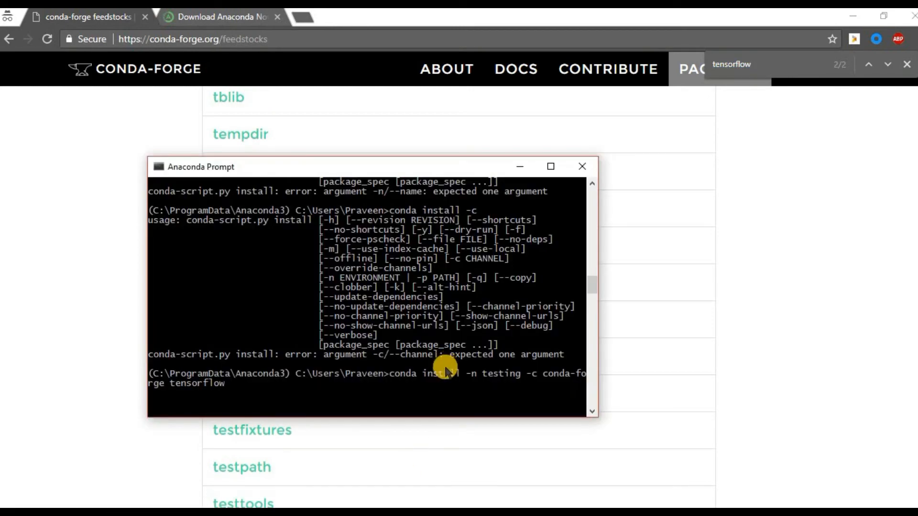
{"action": "mouse_move", "coordinate": [438, 374]}
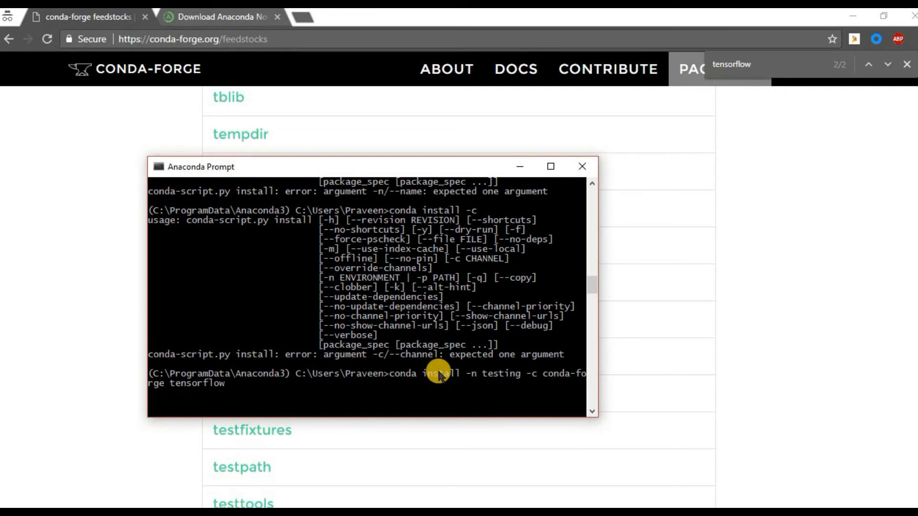
{"action": "mouse_move", "coordinate": [506, 383]}
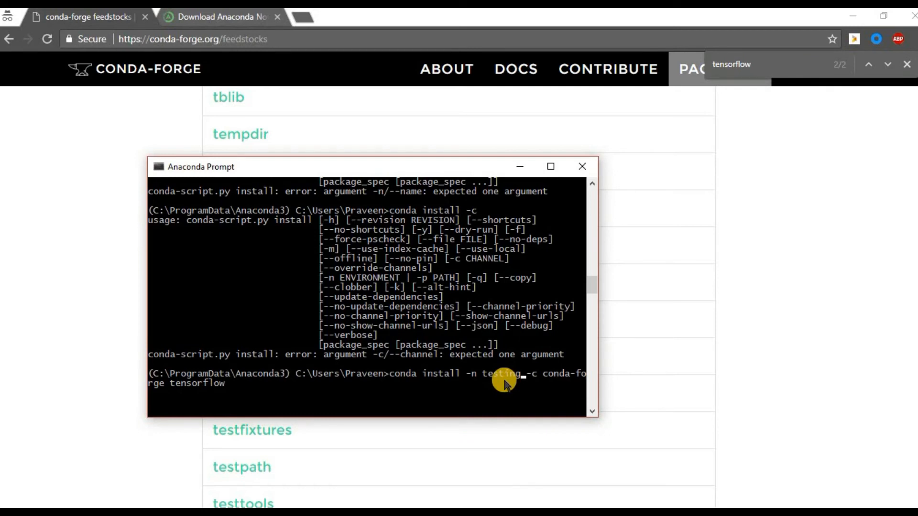
{"action": "mouse_move", "coordinate": [505, 383]}
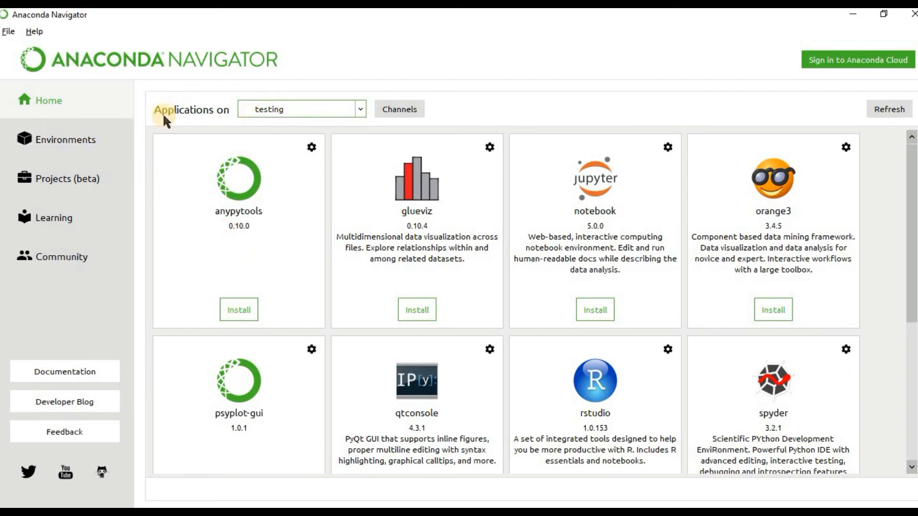
Show All packages (2692) for the testing environment instead of only Installed ones
{"action": "left_click", "coordinate": [65, 140]}
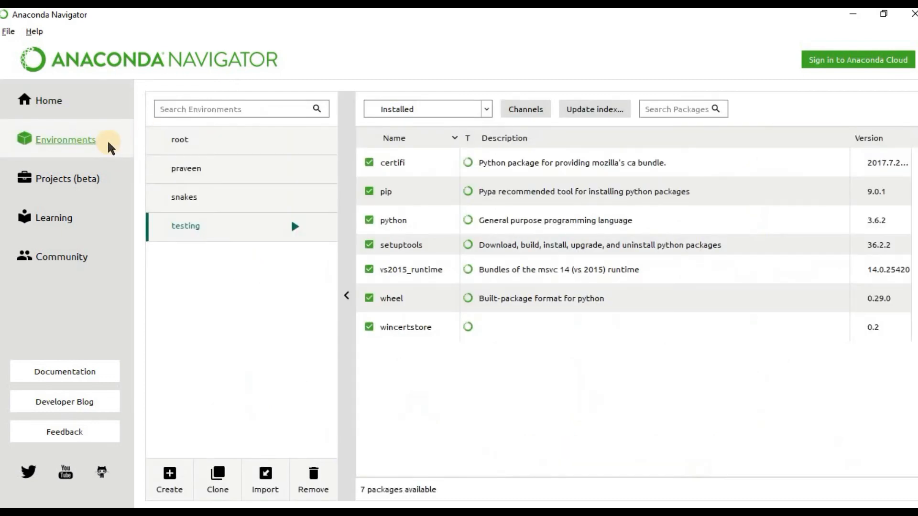
{"action": "mouse_move", "coordinate": [184, 228]}
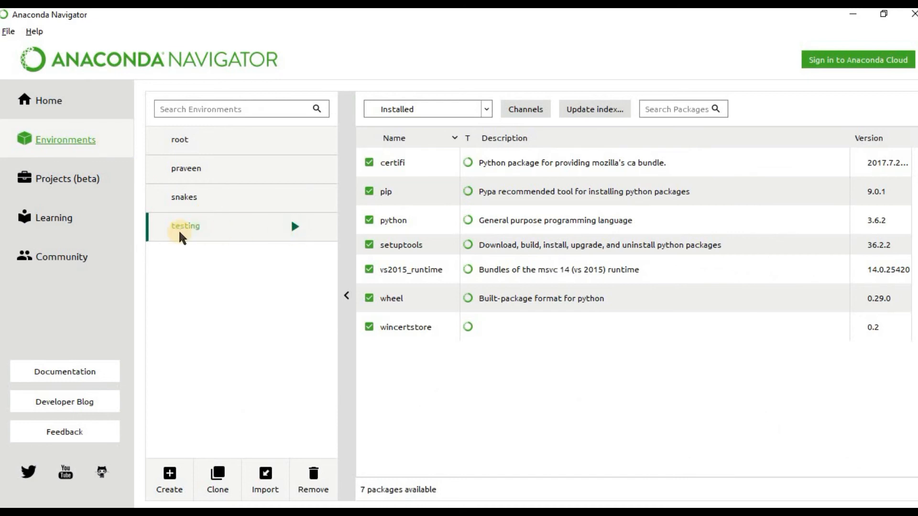
{"action": "mouse_move", "coordinate": [432, 157]}
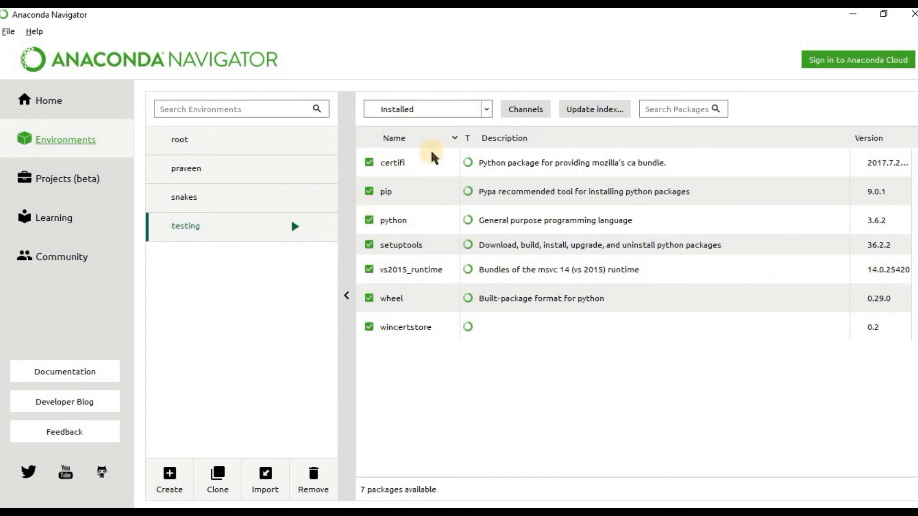
{"action": "mouse_move", "coordinate": [669, 195]}
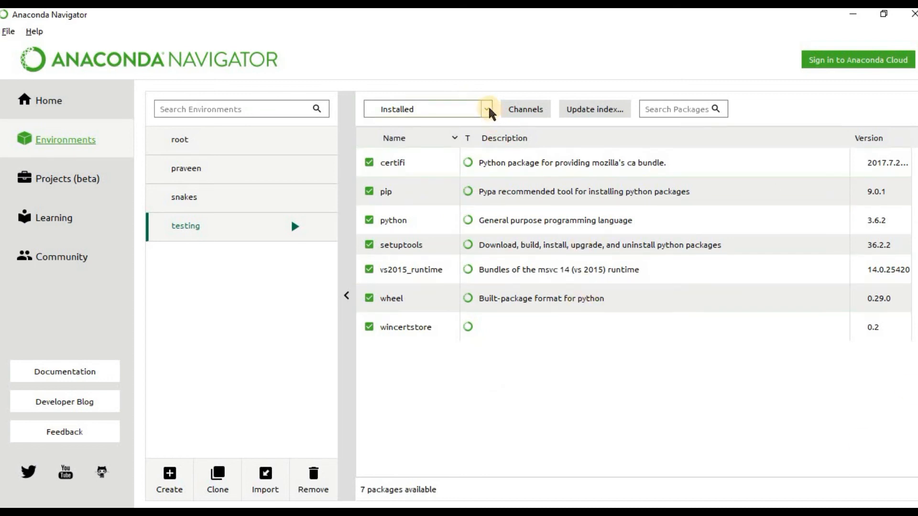
{"action": "left_click", "coordinate": [486, 109]}
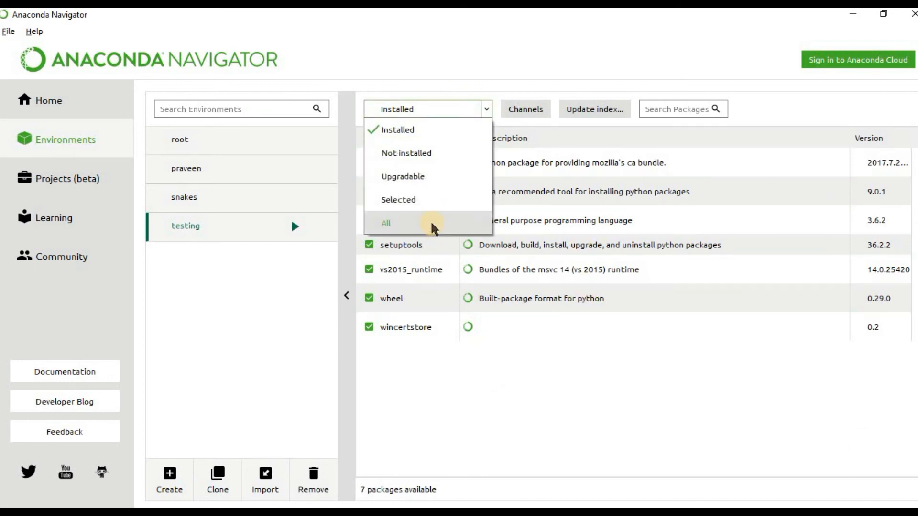
{"action": "left_click", "coordinate": [385, 223]}
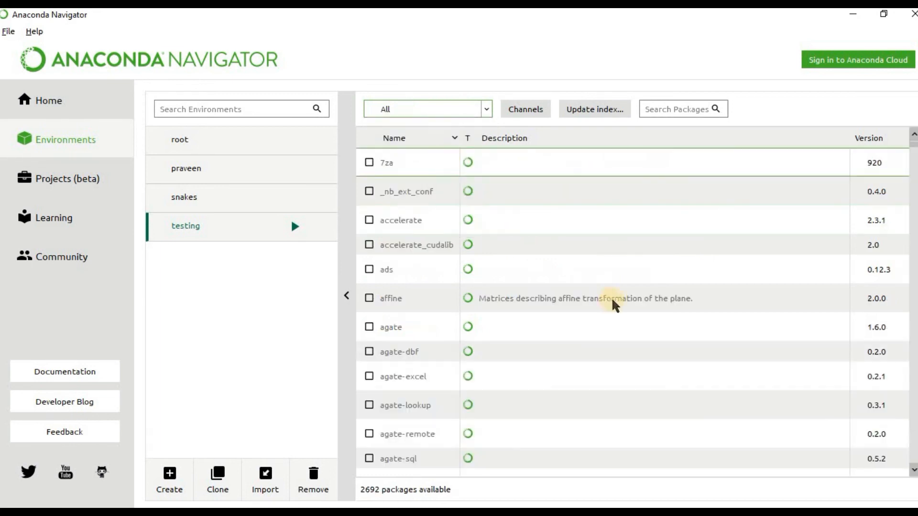
{"action": "scroll", "scroll_direction": "down", "scroll_amount": 3}
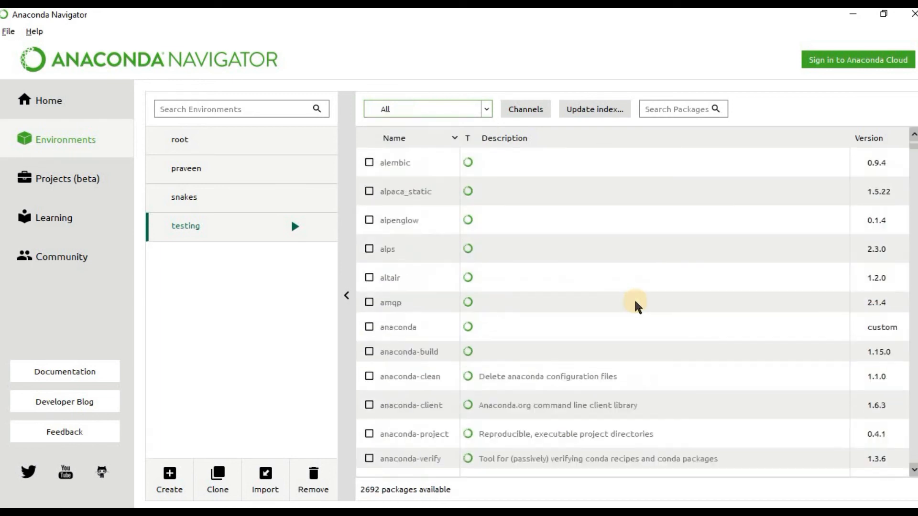
{"action": "left_click", "coordinate": [524, 109]}
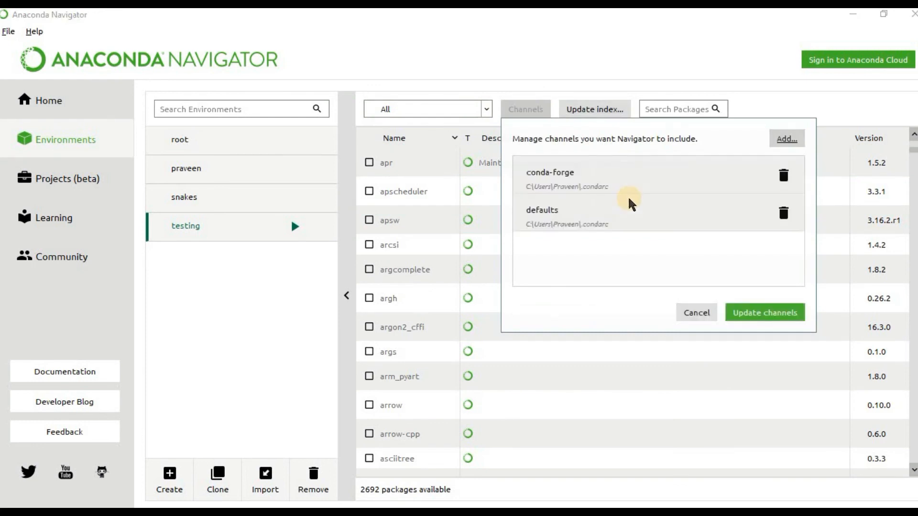
{"action": "mouse_move", "coordinate": [636, 178]}
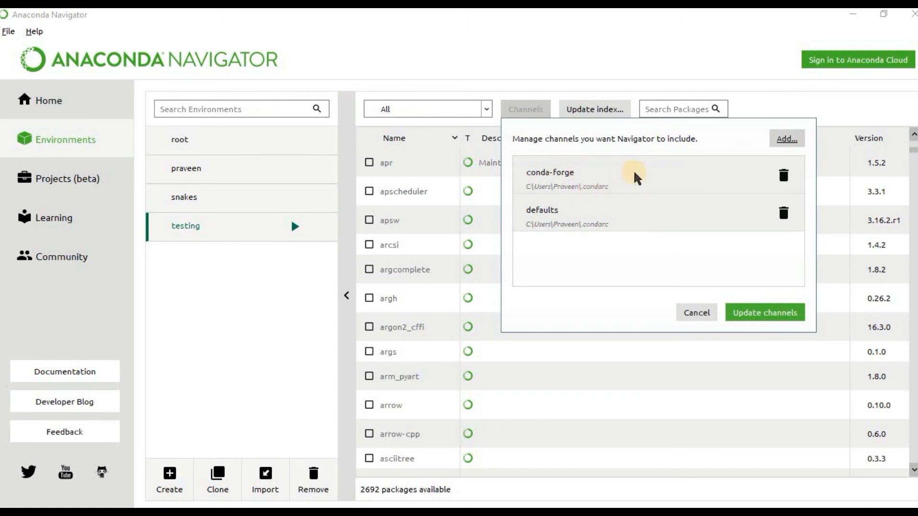
{"action": "mouse_move", "coordinate": [623, 196]}
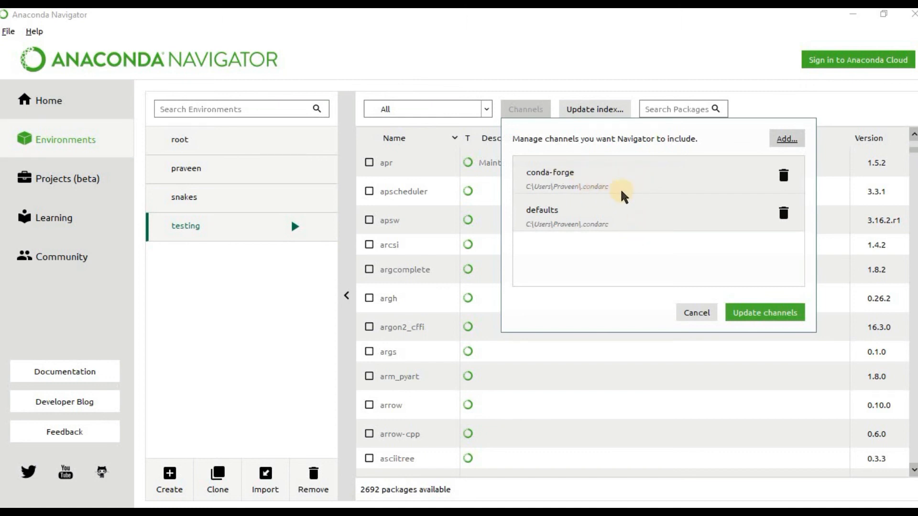
Cancel the Channels popup and scroll the package list down into the C entries
{"action": "left_click", "coordinate": [696, 311]}
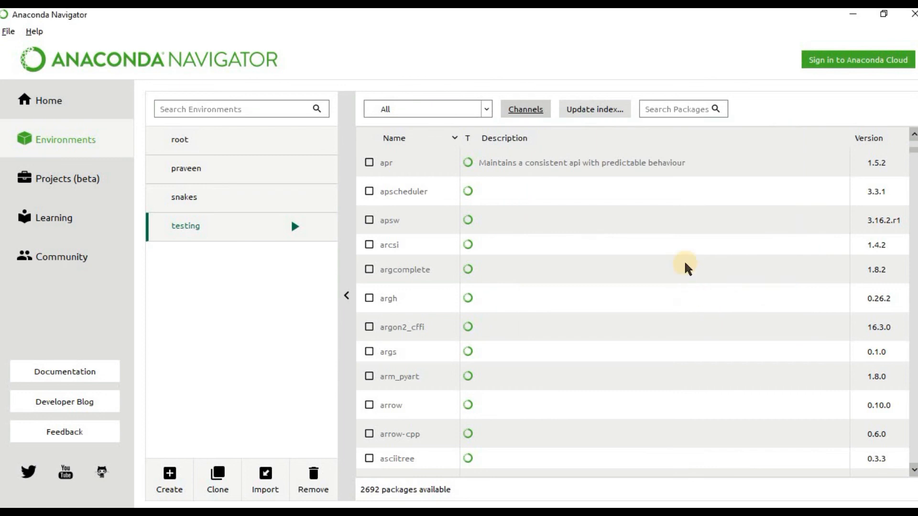
{"action": "scroll", "scroll_direction": "down", "scroll_amount": 3}
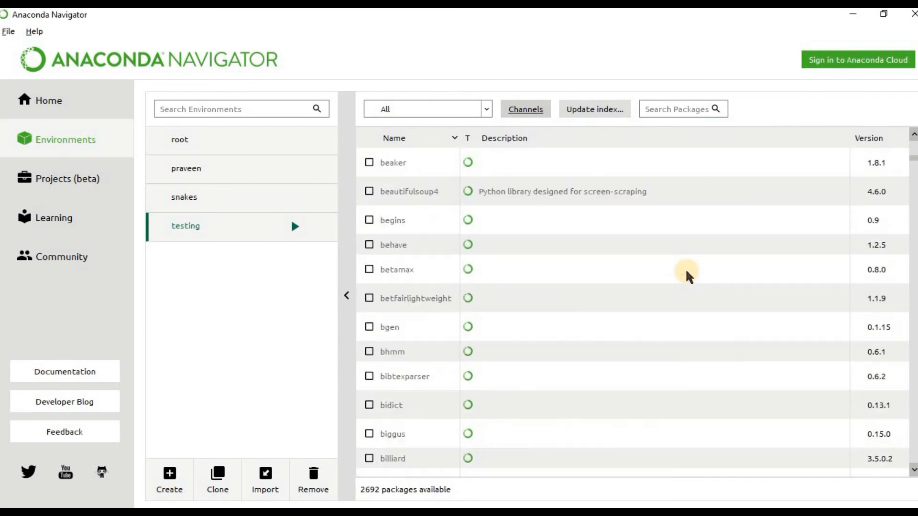
{"action": "scroll", "scroll_direction": "down", "scroll_amount": 3}
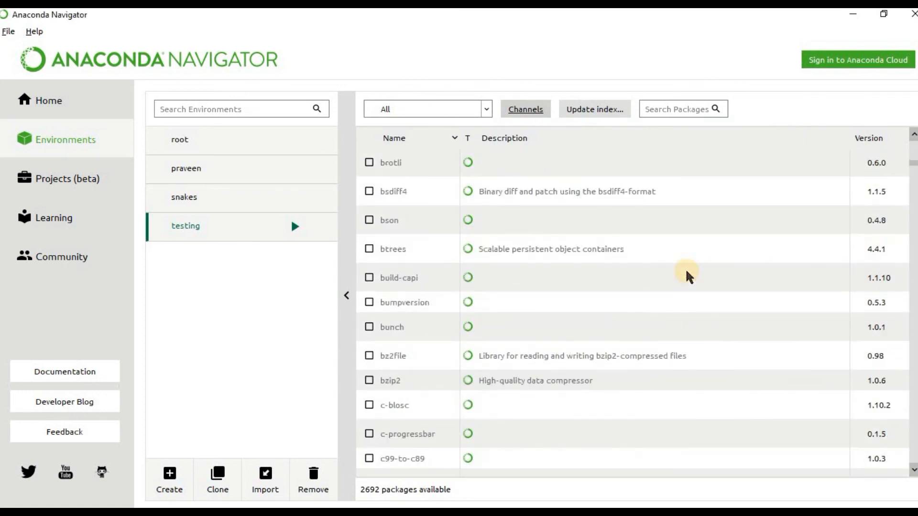
{"action": "scroll", "scroll_direction": "down", "scroll_amount": 3}
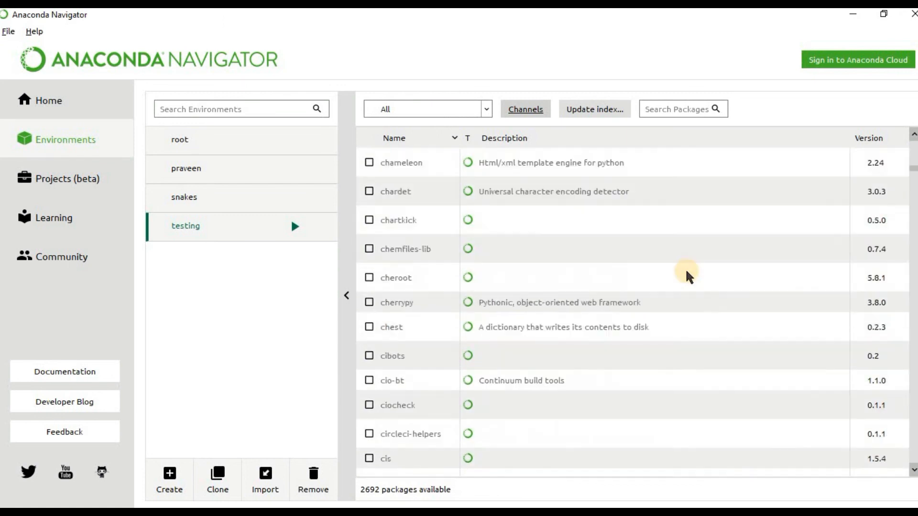